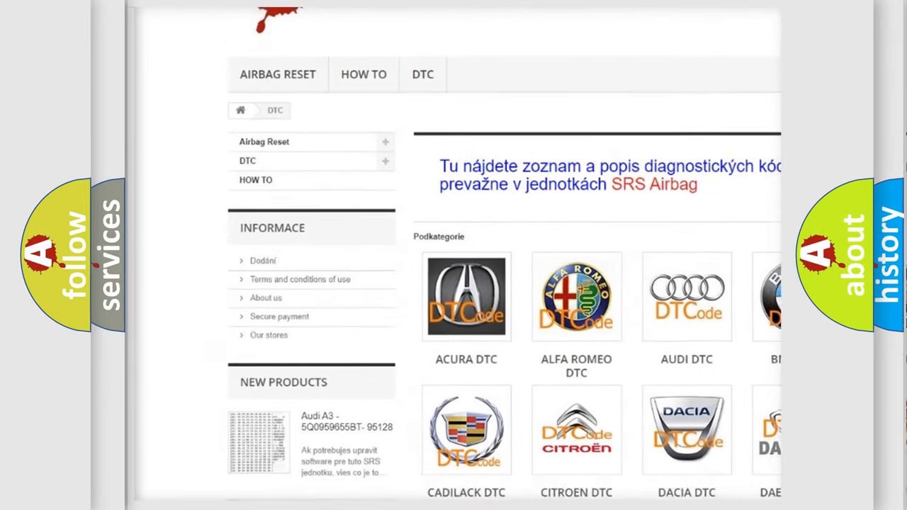
scroll("down", 3)
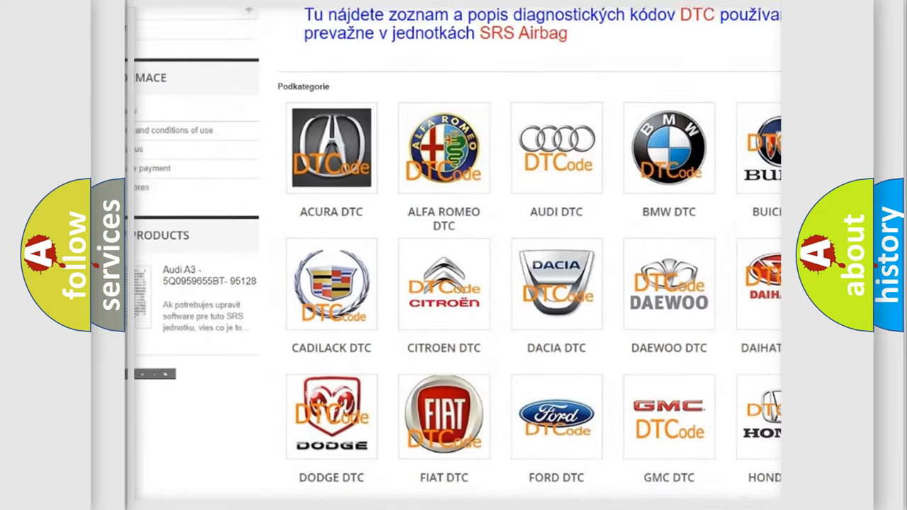
scroll("down", 3)
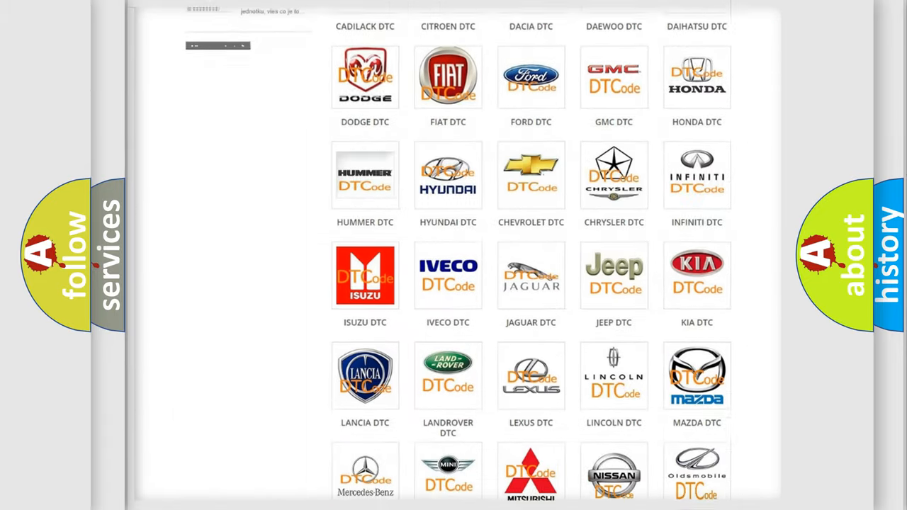
scroll("down", 3)
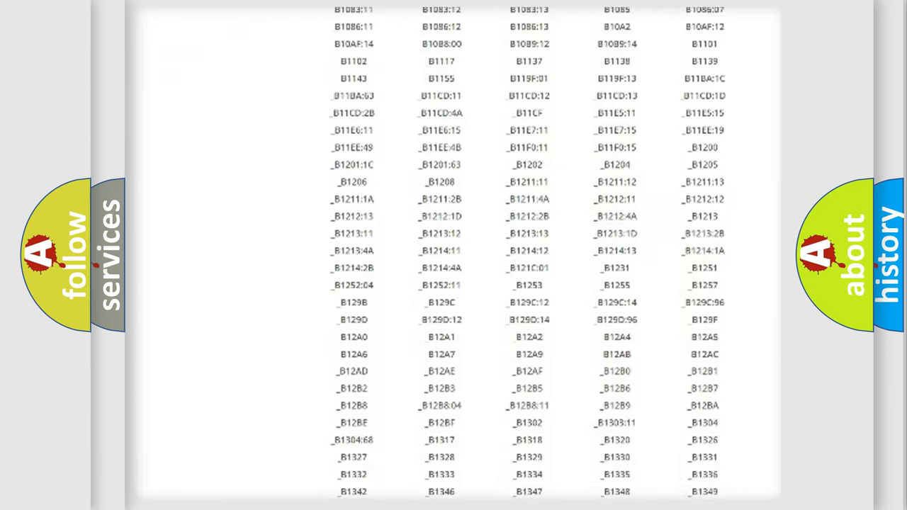
scroll("down", 3)
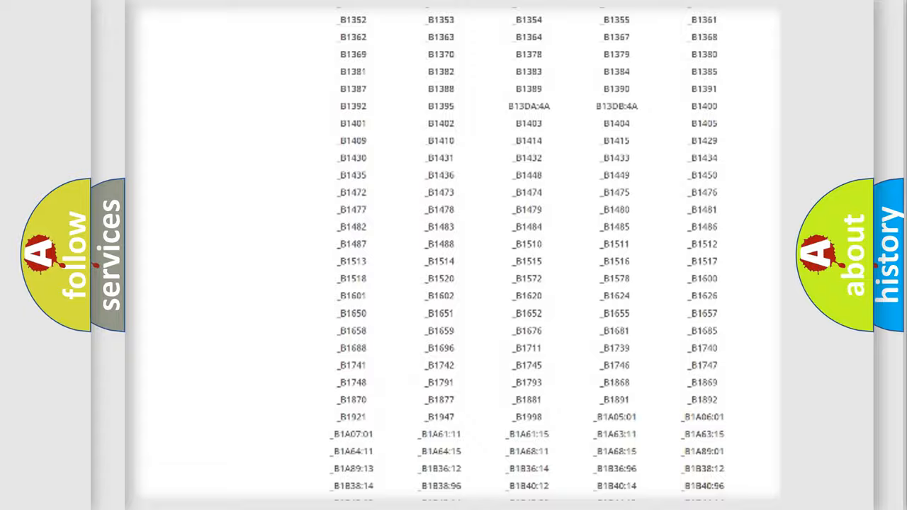